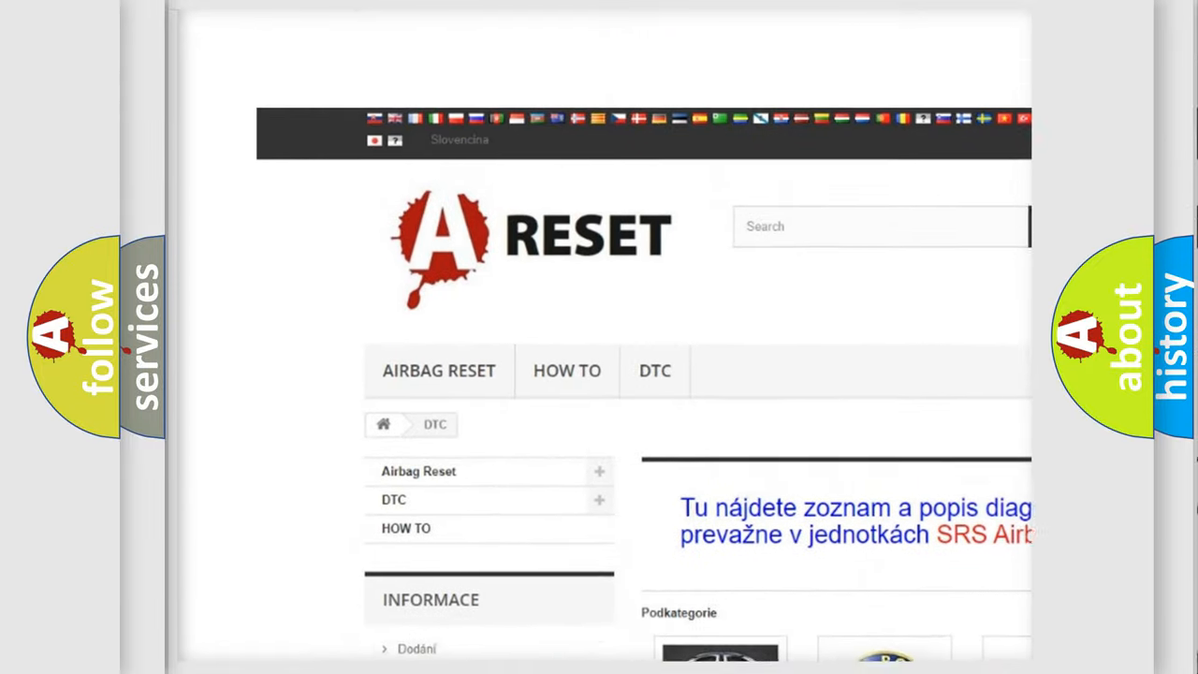
Browse the DTC category grid and open the Ford trouble code catalogue
{"action": "scroll", "scroll_direction": "down", "scroll_amount": 3}
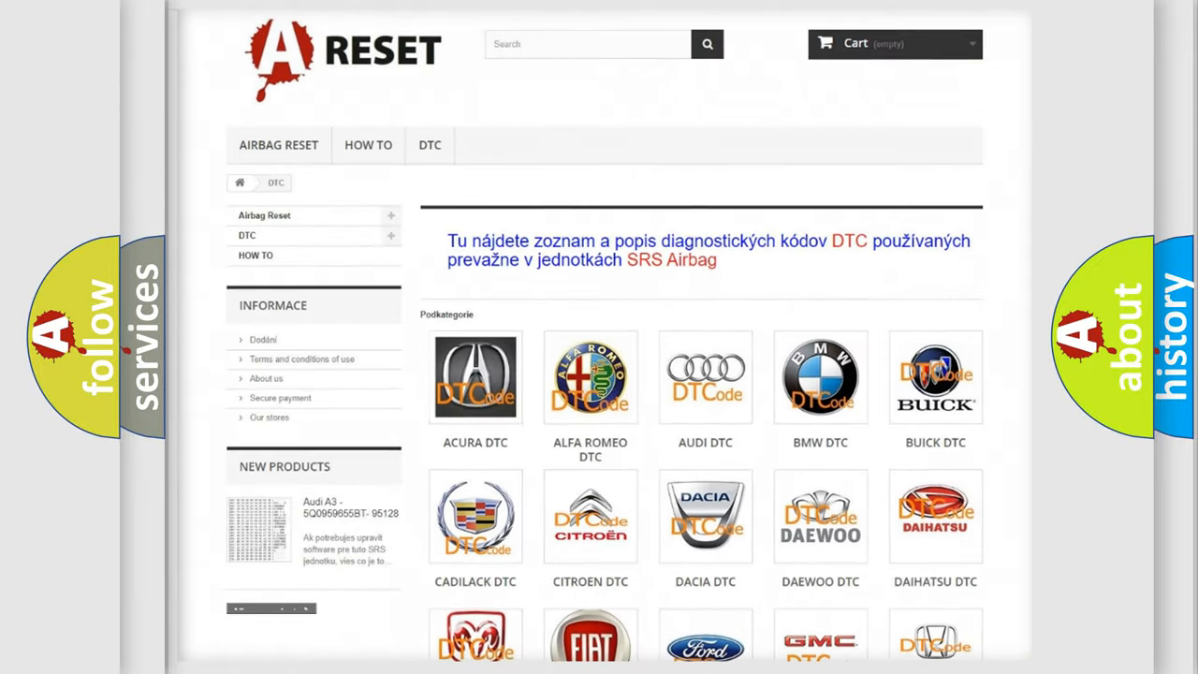
{"action": "scroll", "scroll_direction": "down", "scroll_amount": 3}
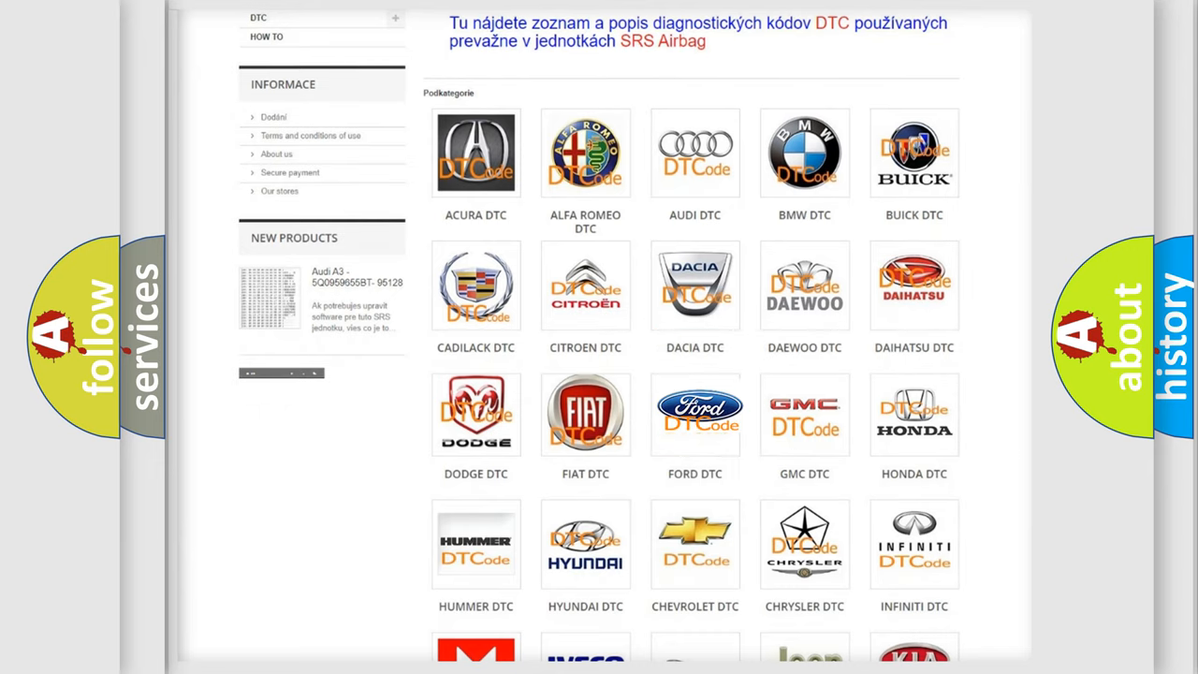
{"action": "left_click", "coordinate": [694, 413]}
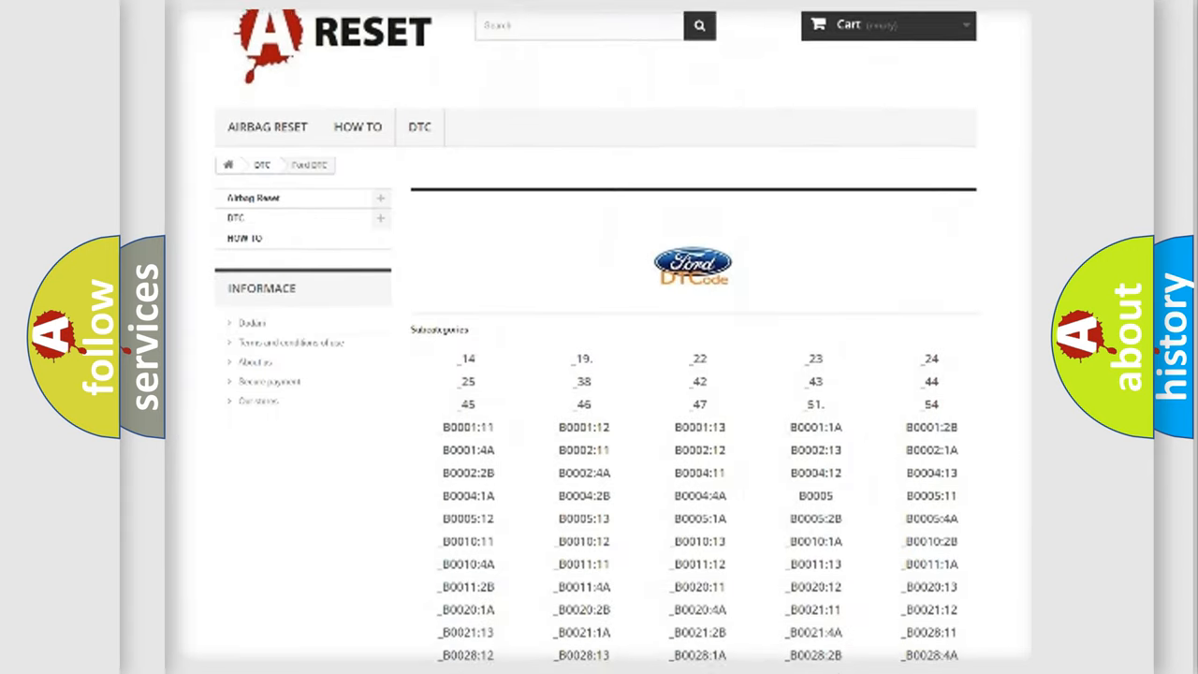
{"action": "scroll", "scroll_direction": "down", "scroll_amount": 3}
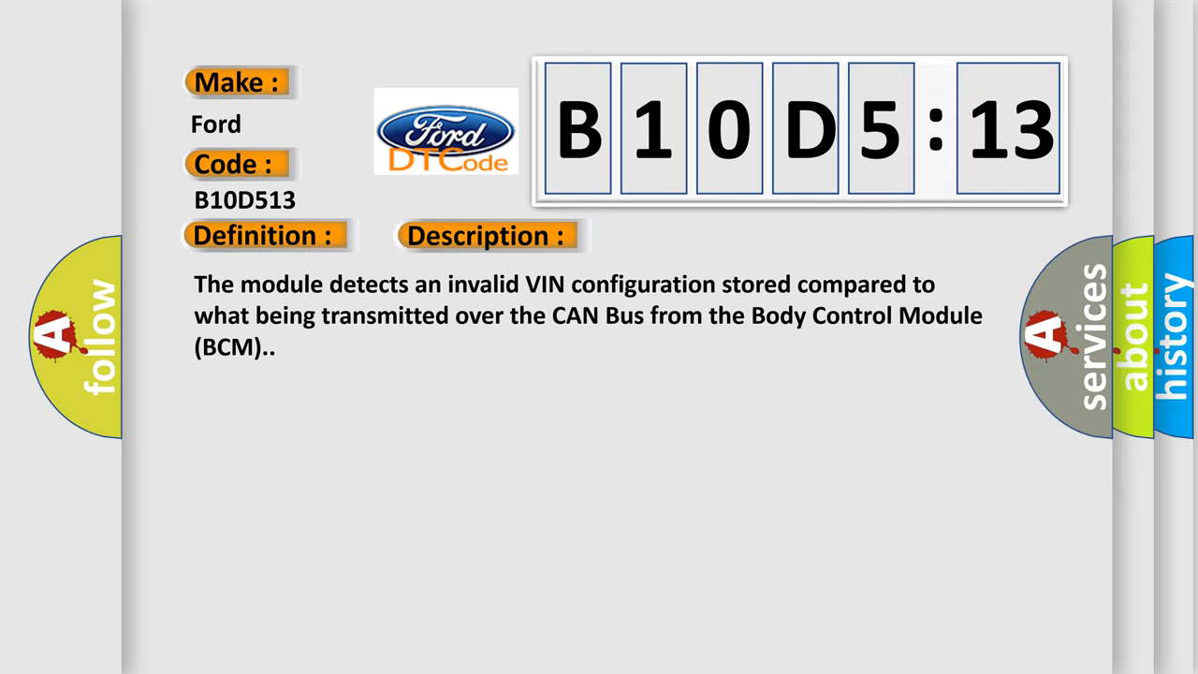
Advance to the Cause section for B10D5:13: wrong VIN stored in the forward facing camera module
{"action": "left_click", "coordinate": [686, 234]}
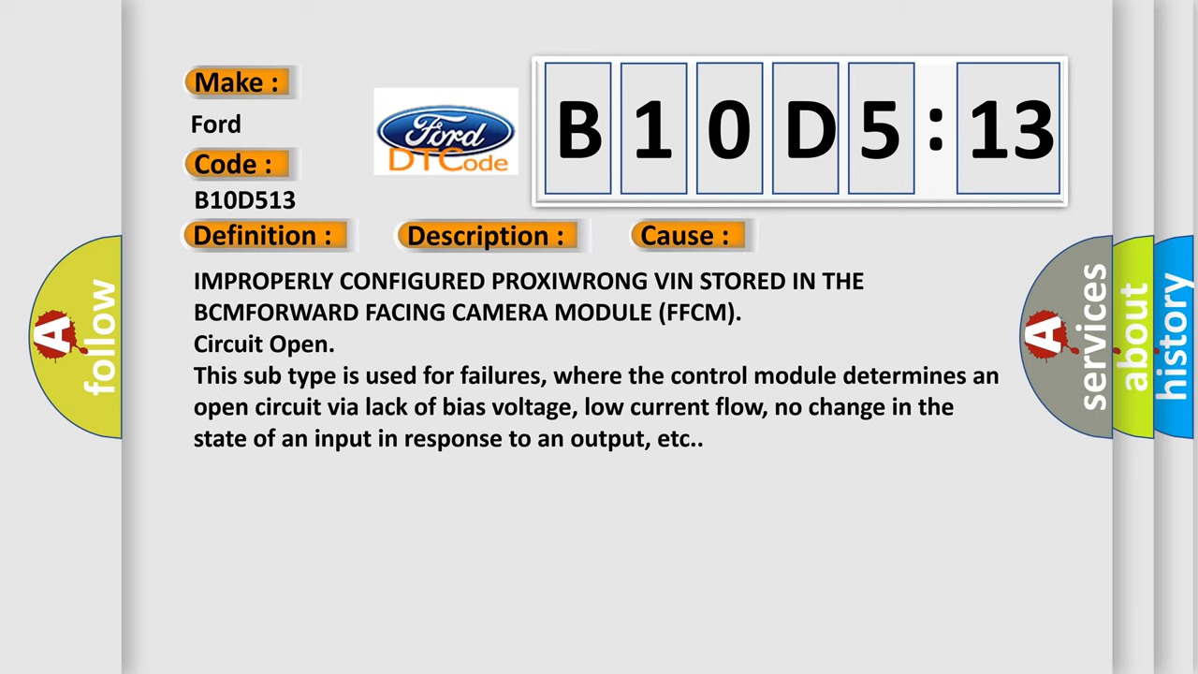